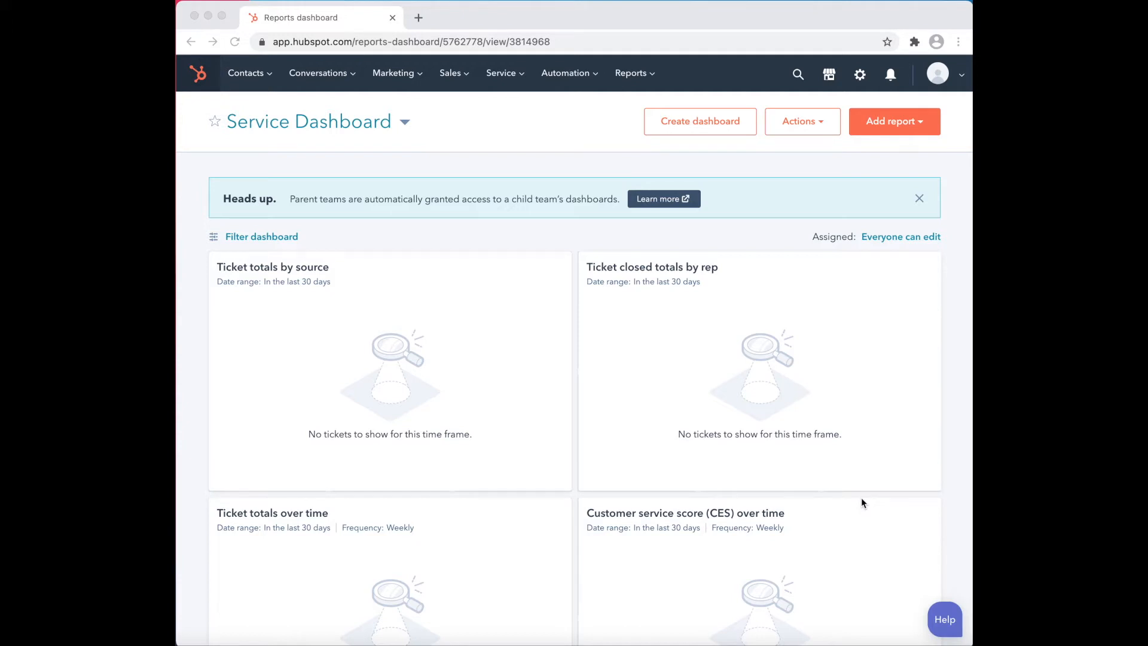
{"action": "mouse_move", "coordinate": [459, 72]}
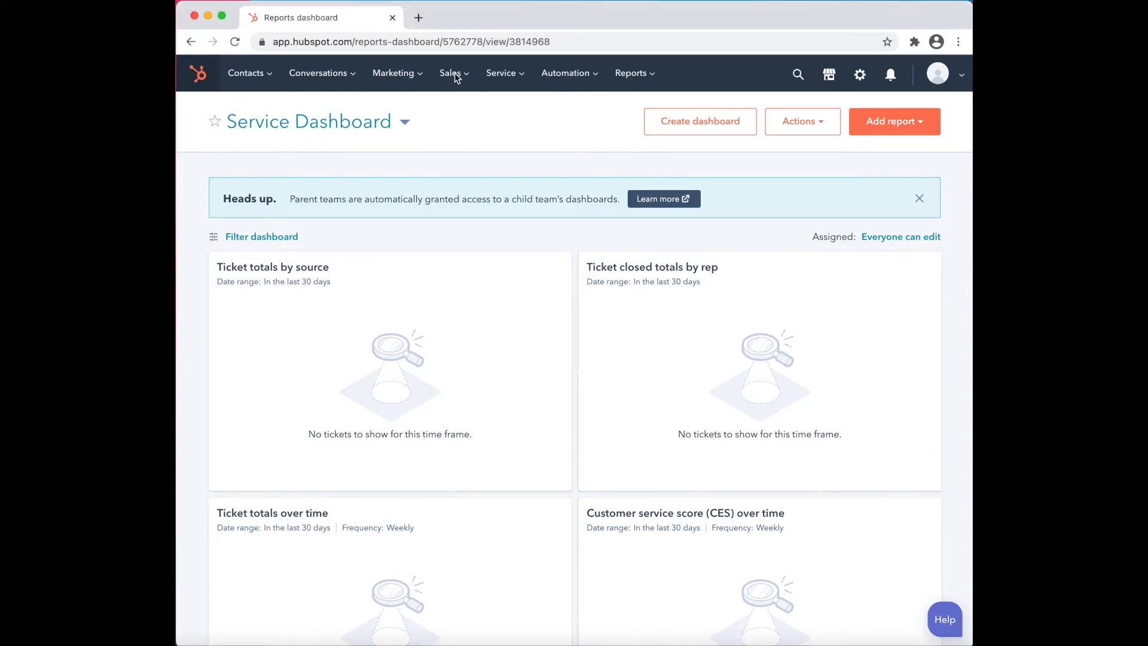
- Show the Sales menu from the top navigation bar
{"action": "left_click", "coordinate": [451, 72]}
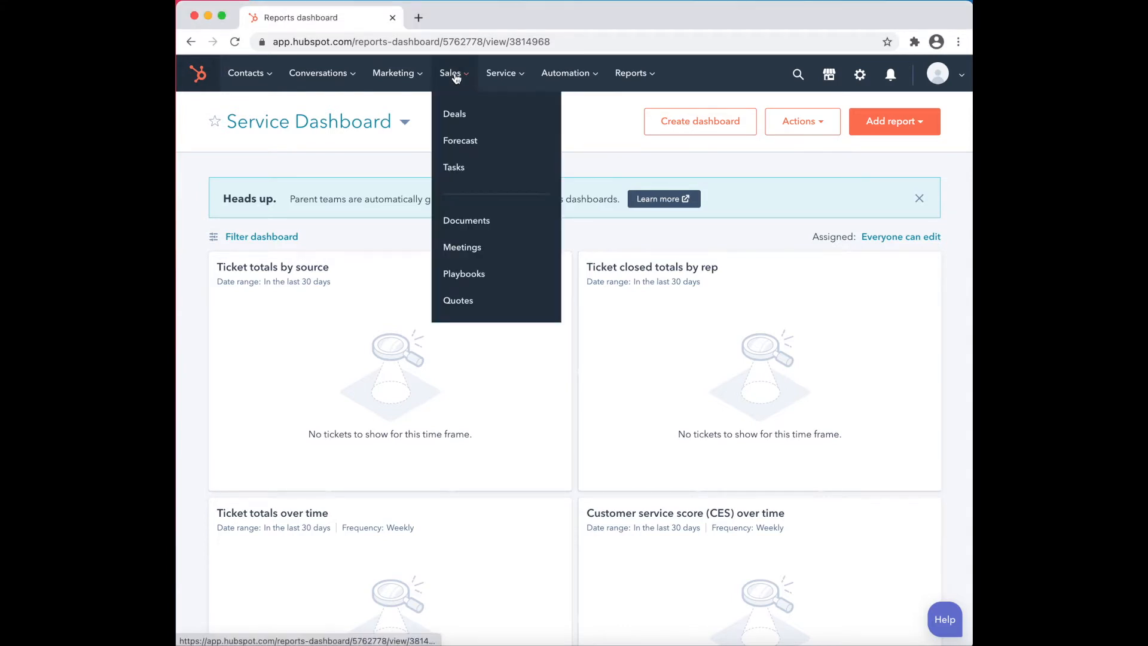
{"action": "mouse_move", "coordinate": [459, 140]}
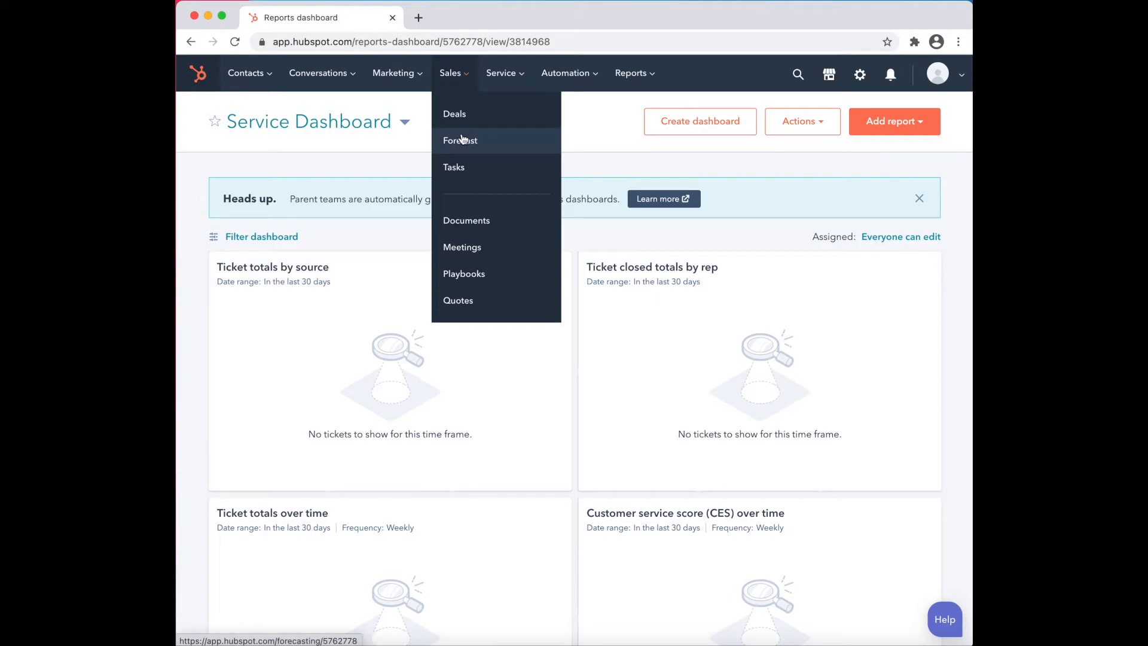
- Go to the Sales Forecast page for the Sales Pipeline this year
{"action": "left_click", "coordinate": [459, 140]}
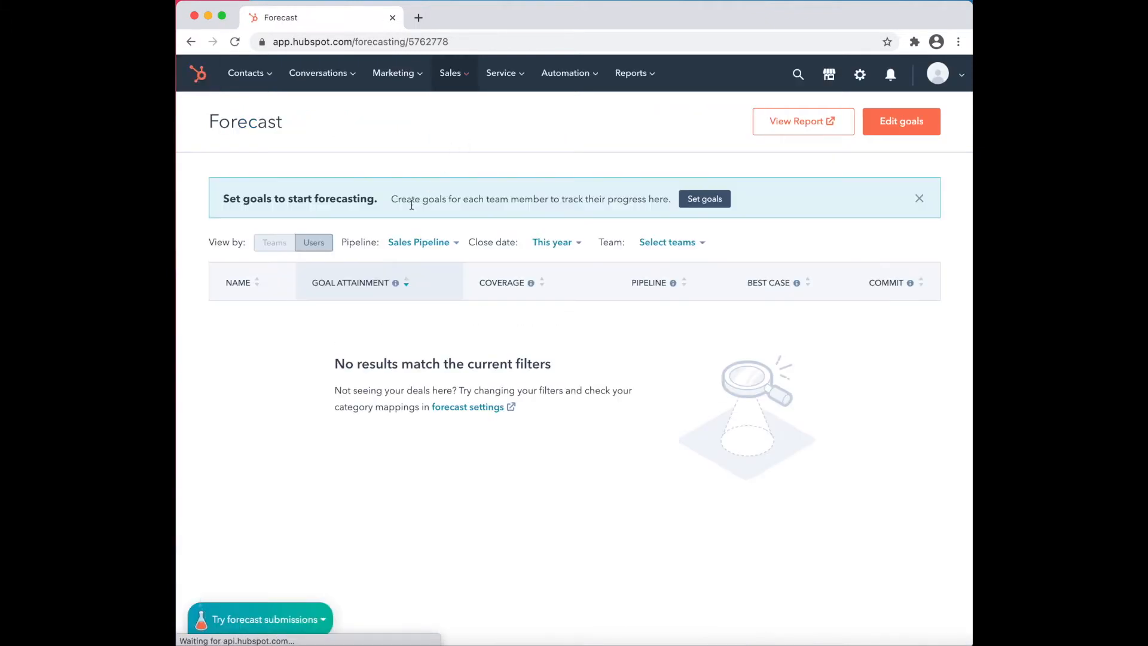
{"action": "mouse_move", "coordinate": [398, 543]}
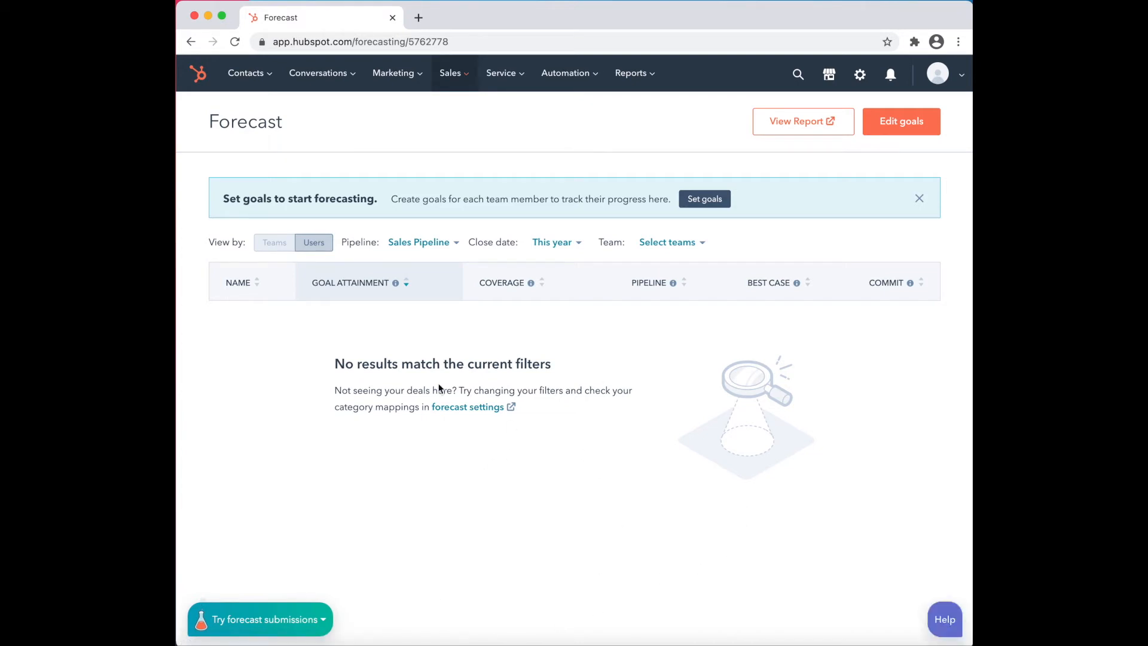
{"action": "mouse_move", "coordinate": [270, 282]}
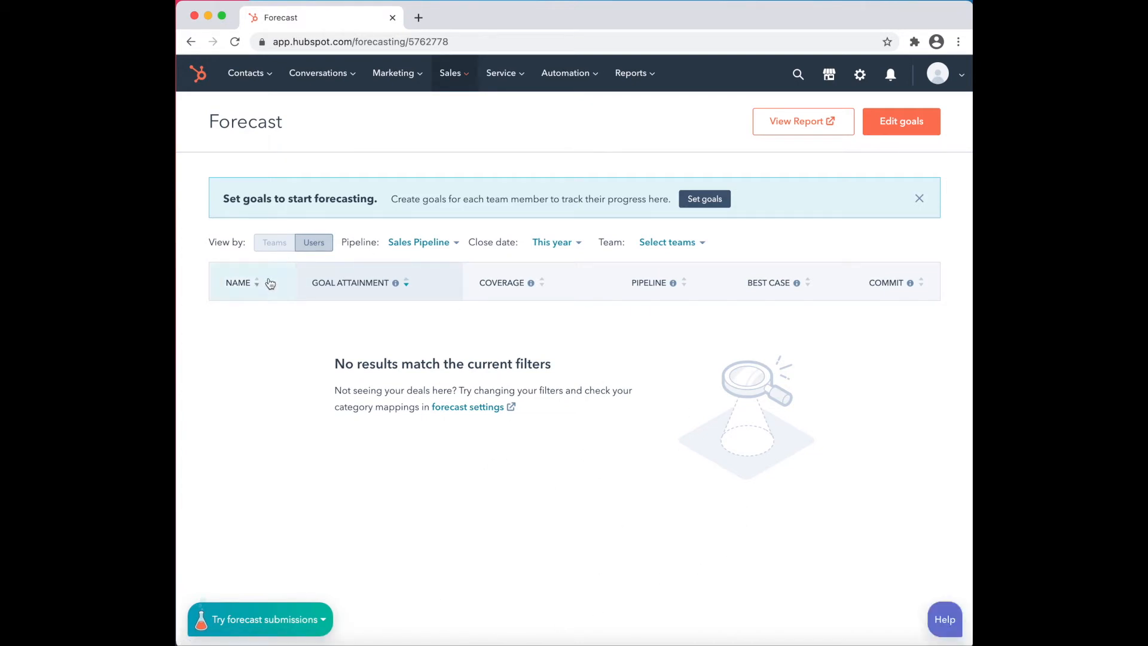
{"action": "mouse_move", "coordinate": [421, 242]}
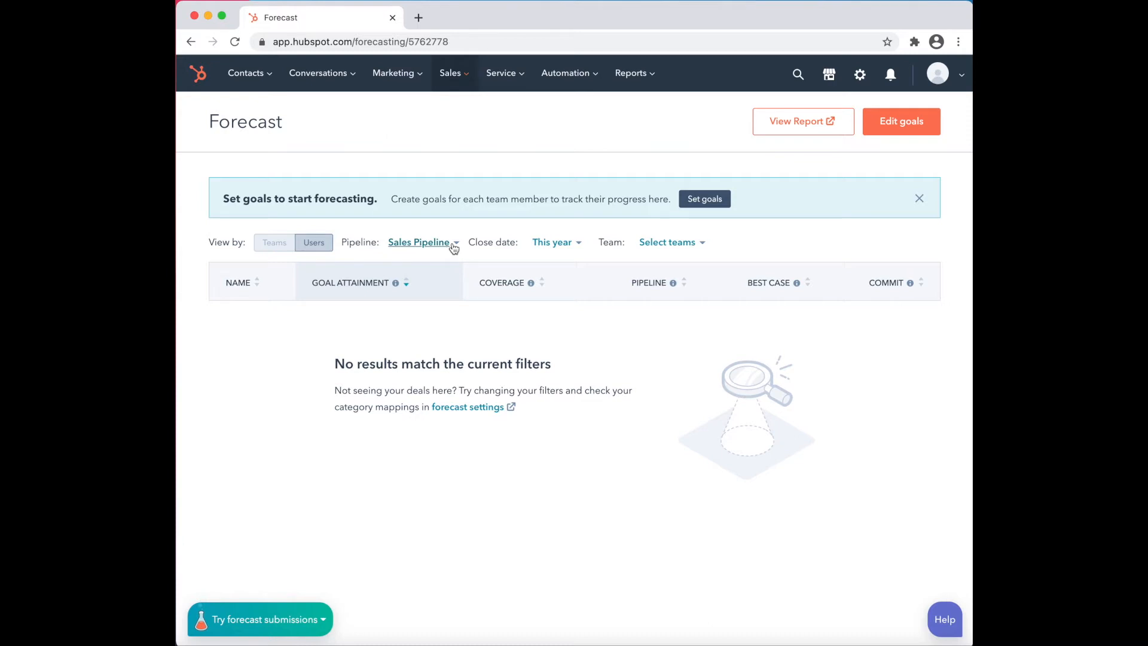
{"action": "mouse_move", "coordinate": [667, 243]}
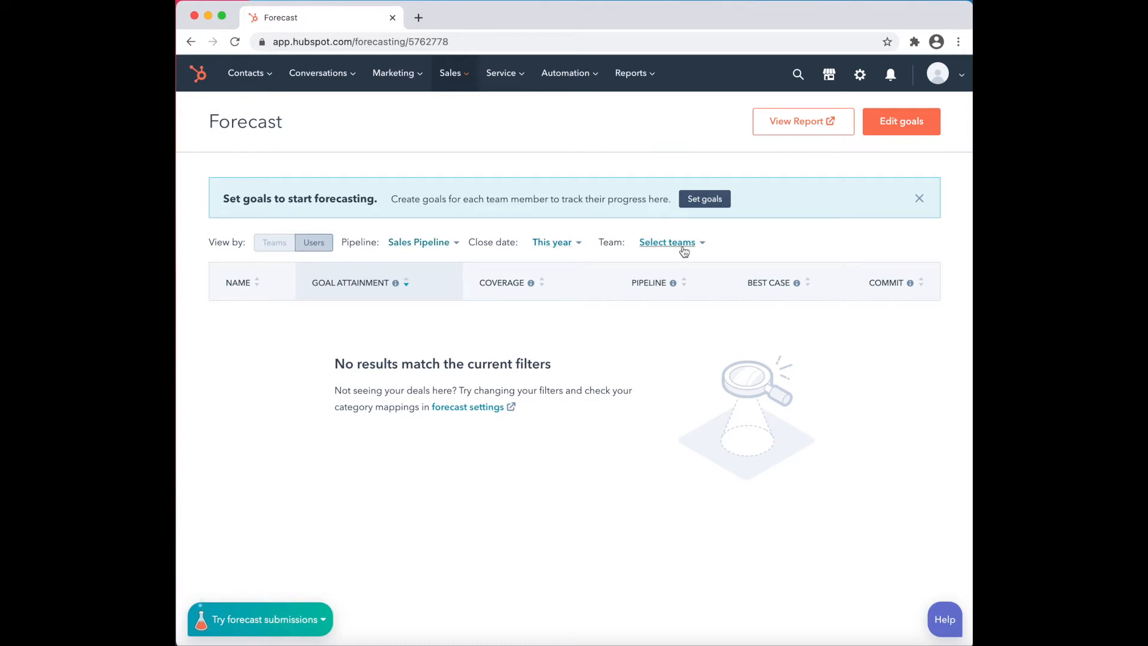
{"action": "mouse_move", "coordinate": [768, 310]}
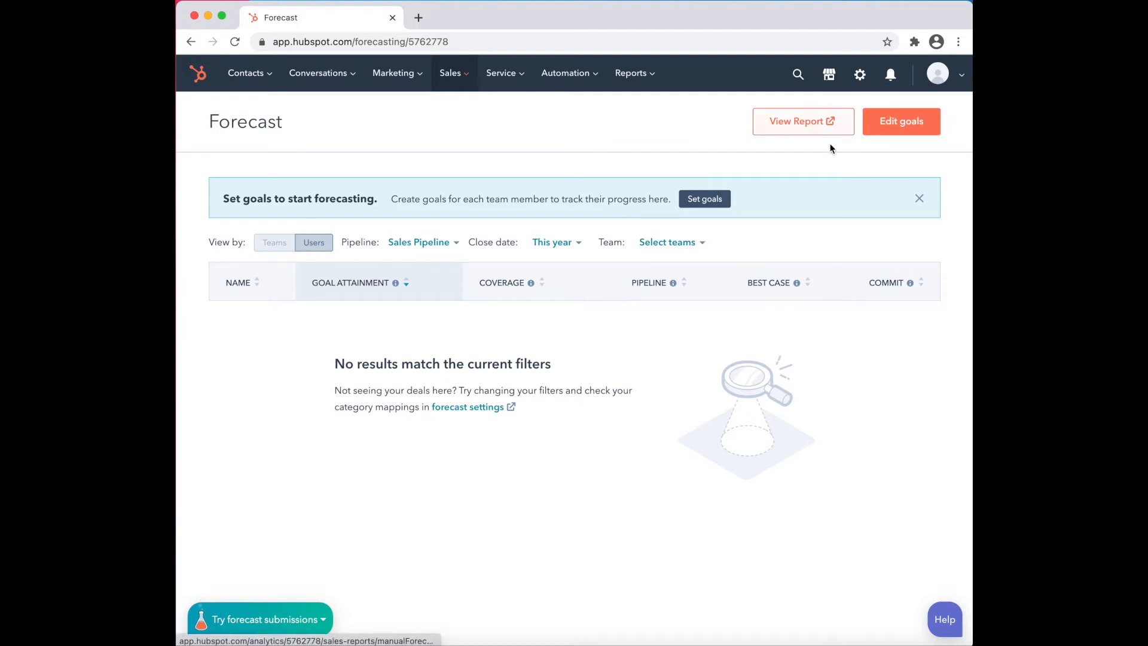
{"action": "mouse_move", "coordinate": [739, 202]}
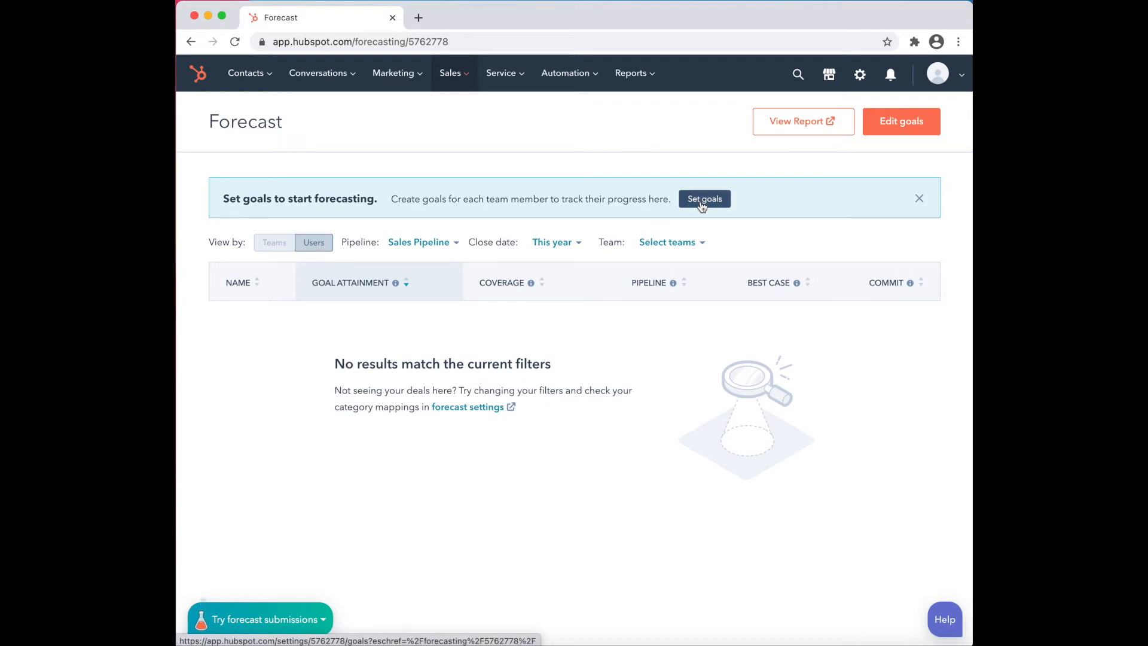
- Go to the Goals settings from the banner, check 2020, and return to 2021
{"action": "left_click", "coordinate": [703, 199]}
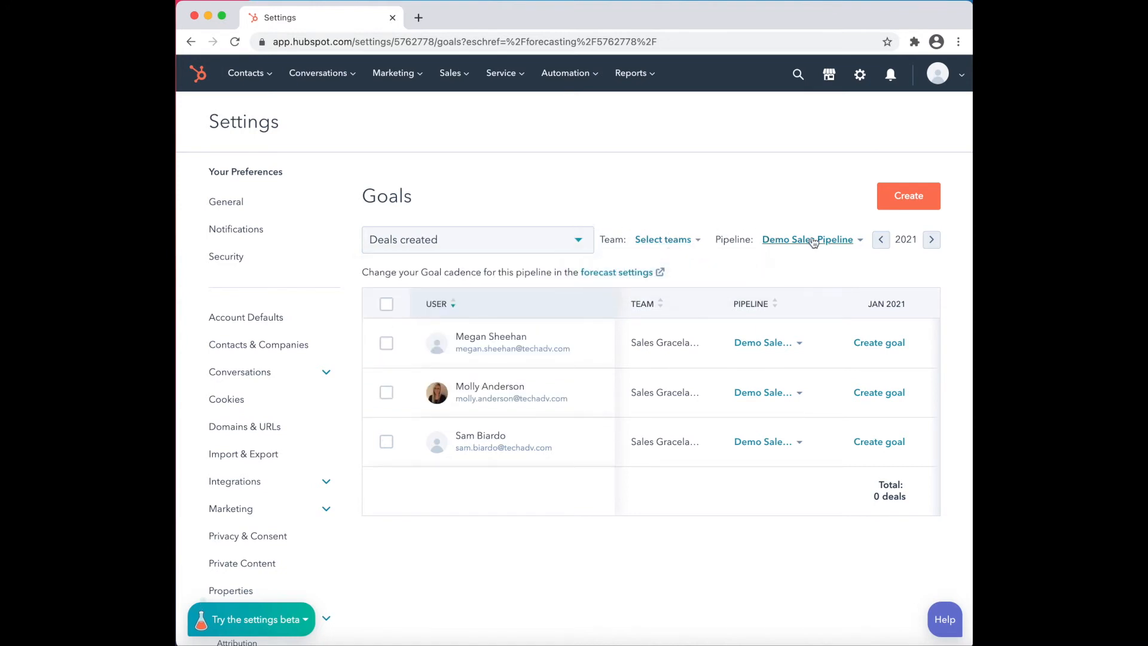
{"action": "mouse_move", "coordinate": [865, 270]}
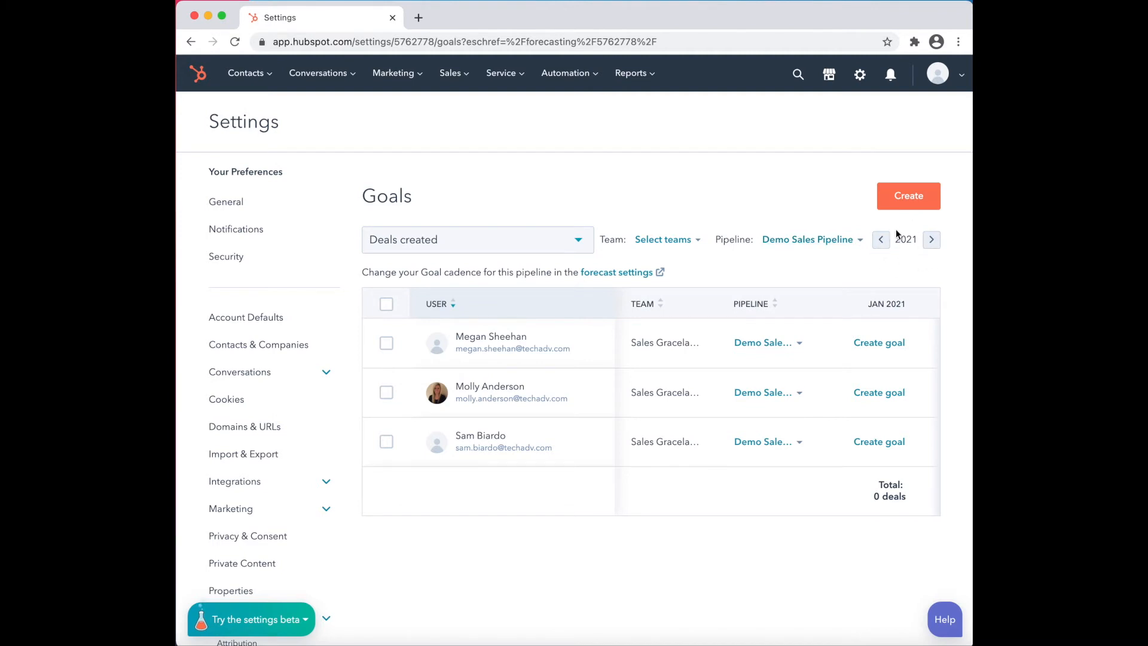
{"action": "left_click", "coordinate": [881, 239]}
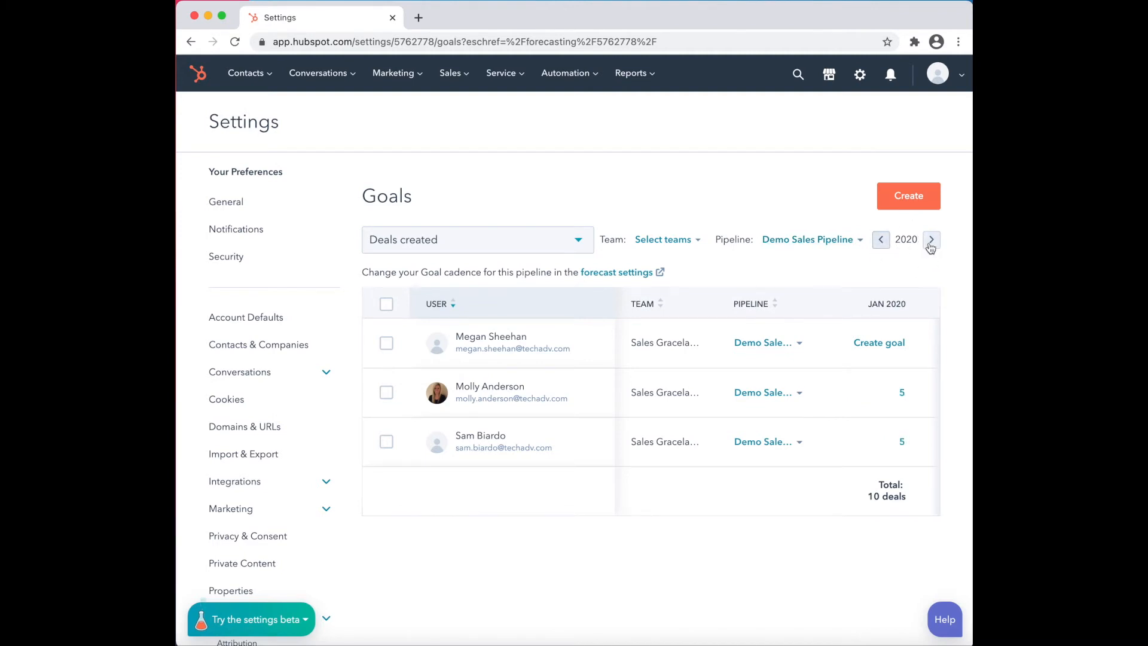
{"action": "left_click", "coordinate": [930, 239]}
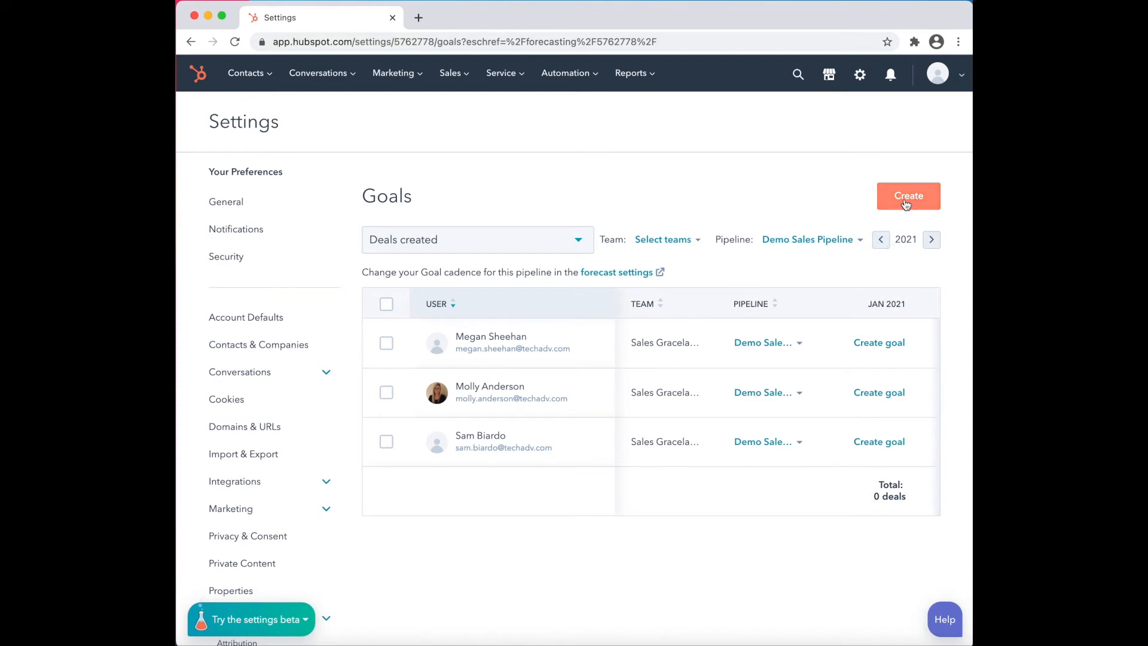
- Start a new goal with Sales as its type
{"action": "left_click", "coordinate": [907, 196]}
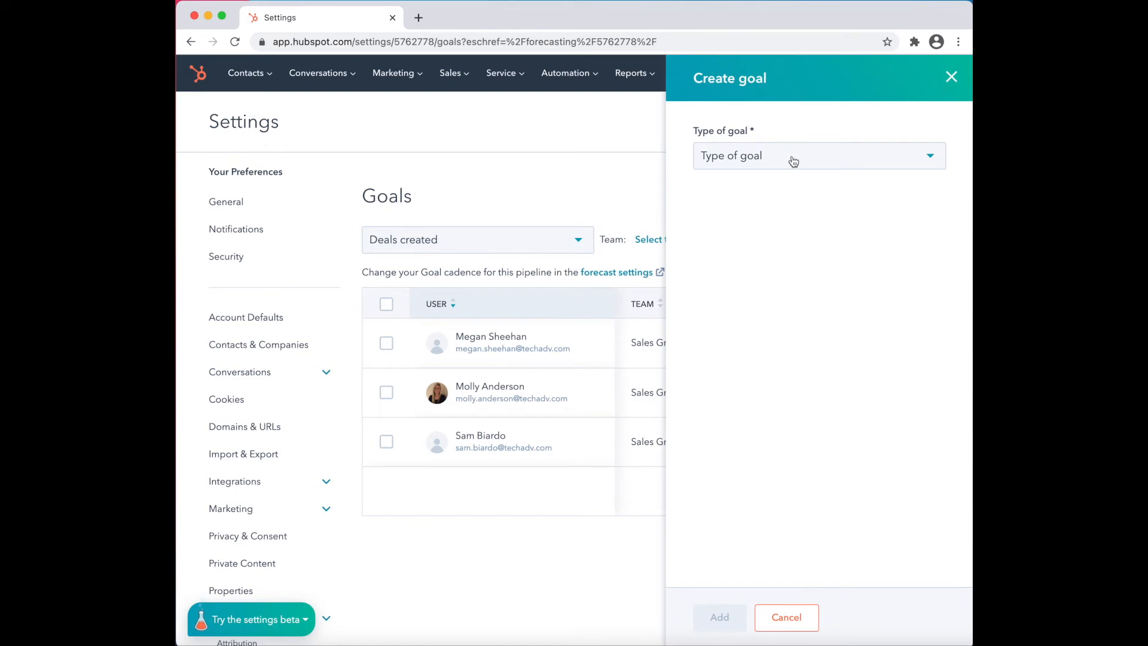
{"action": "left_click", "coordinate": [818, 156]}
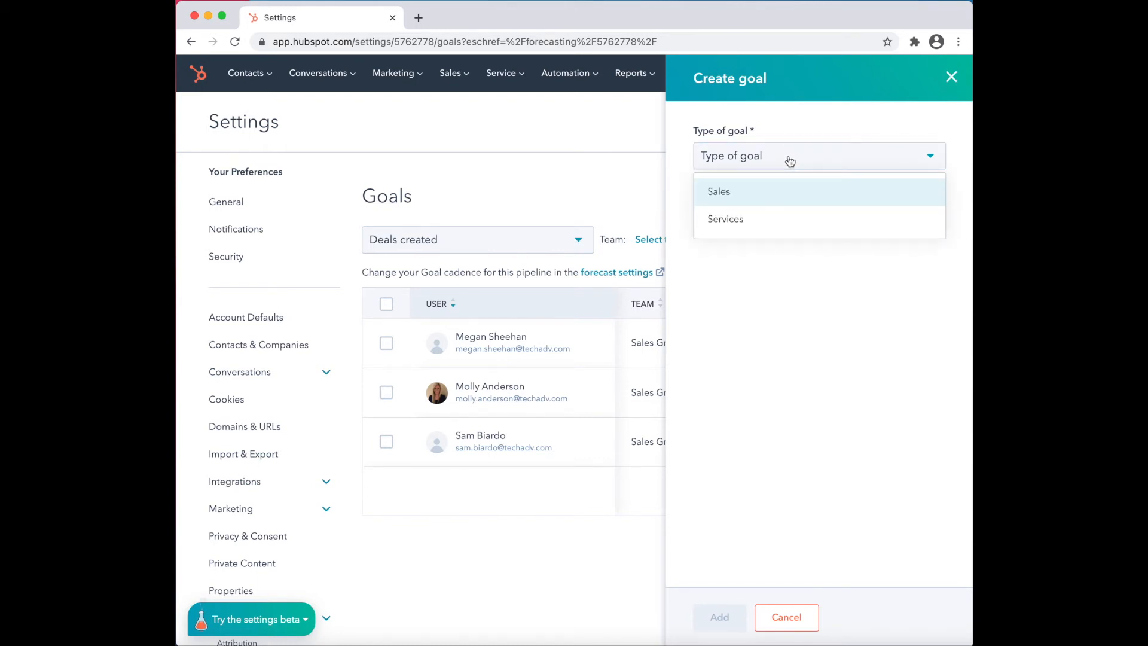
{"action": "left_click", "coordinate": [719, 192]}
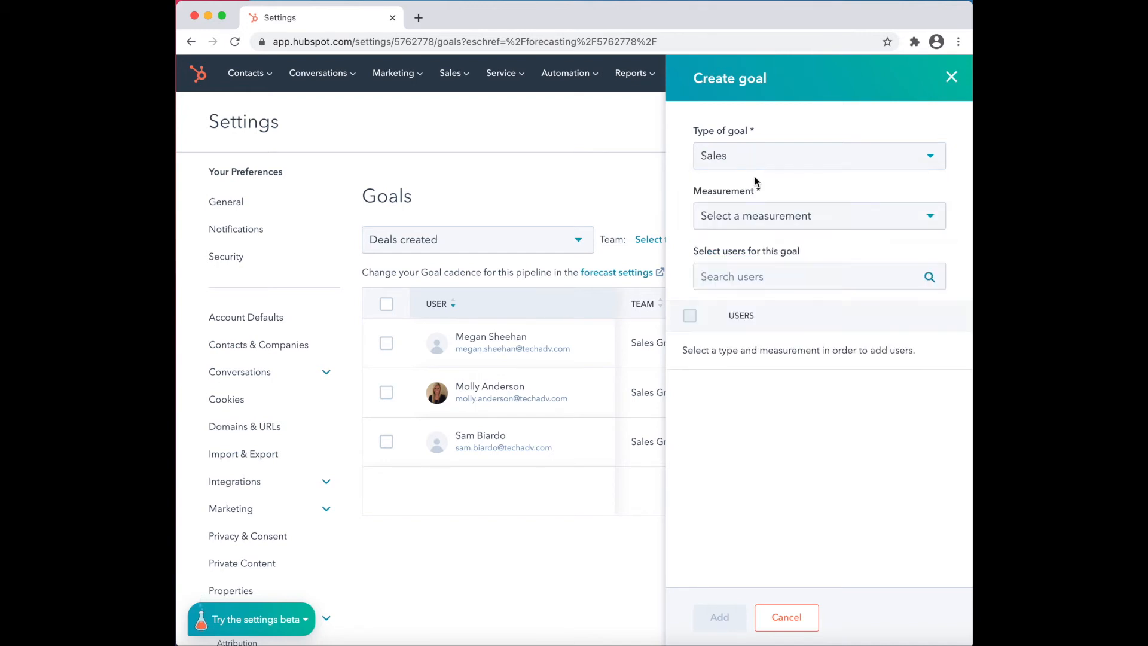
{"action": "mouse_move", "coordinate": [786, 163]}
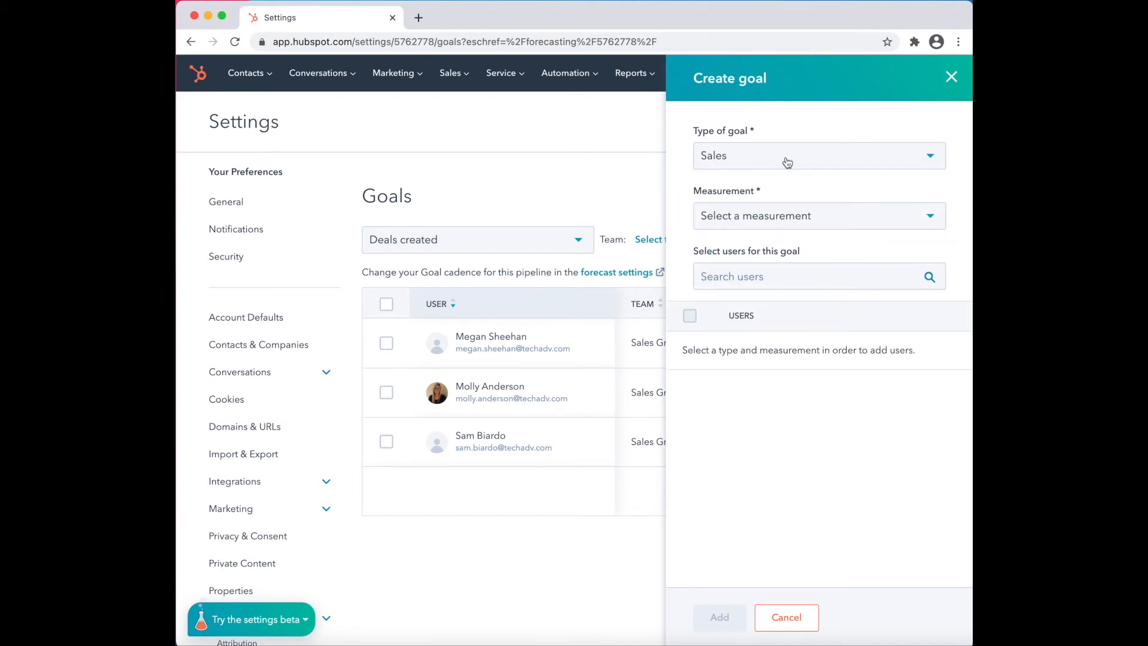
{"action": "mouse_move", "coordinate": [815, 222]}
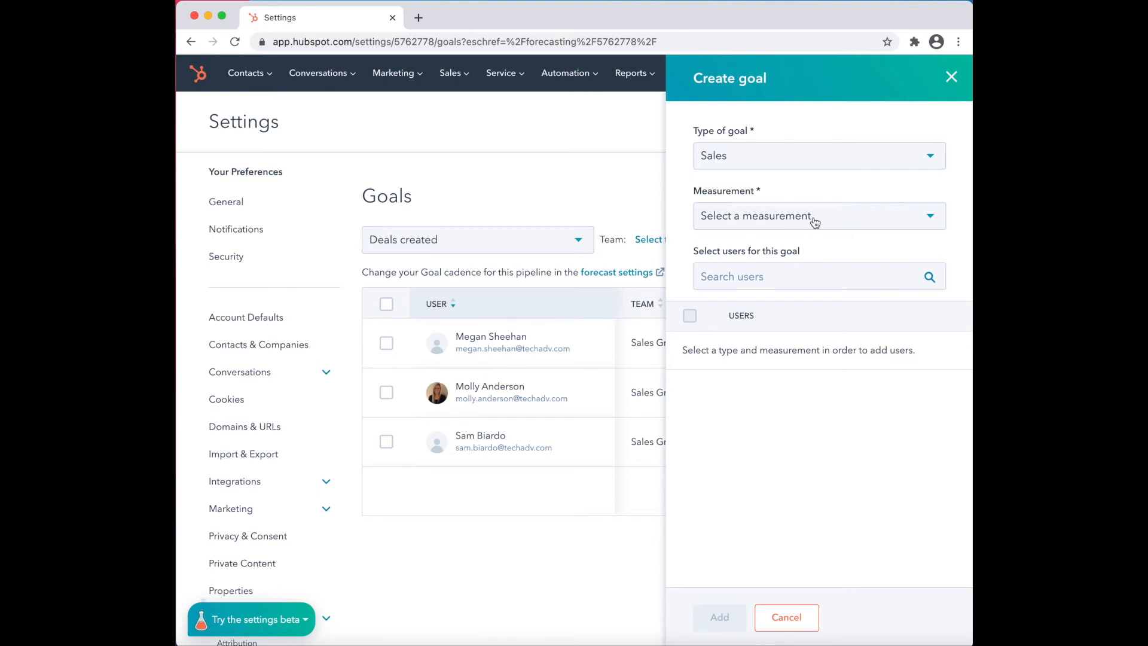
- Set the goal's measurement to Deals created
{"action": "left_click", "coordinate": [814, 215]}
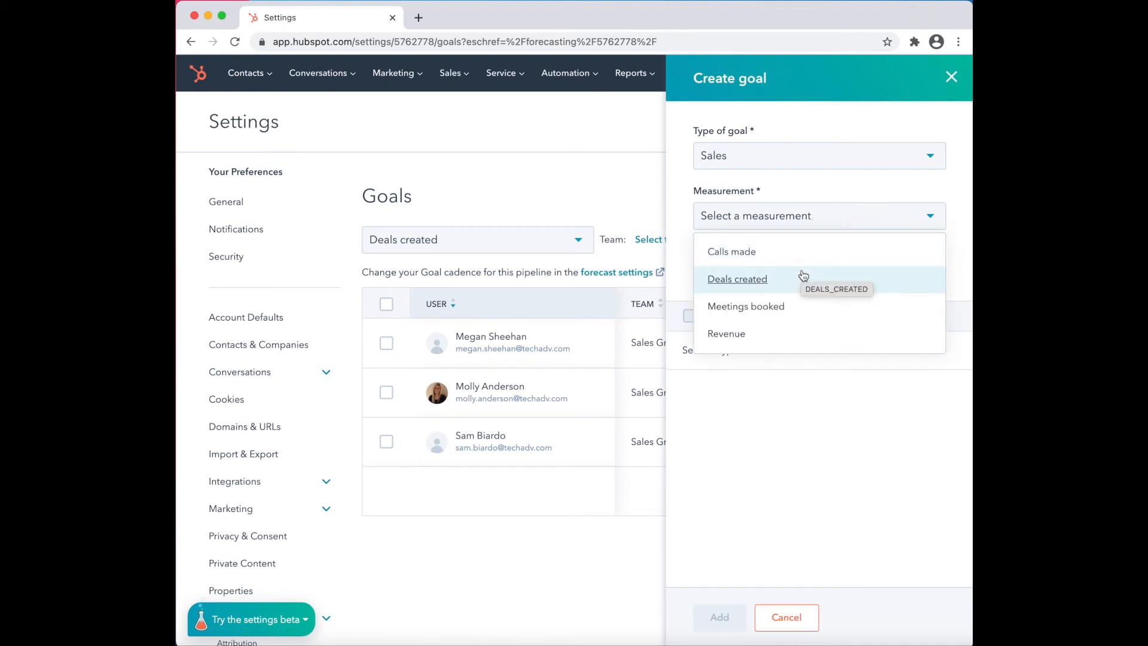
{"action": "left_click", "coordinate": [737, 279]}
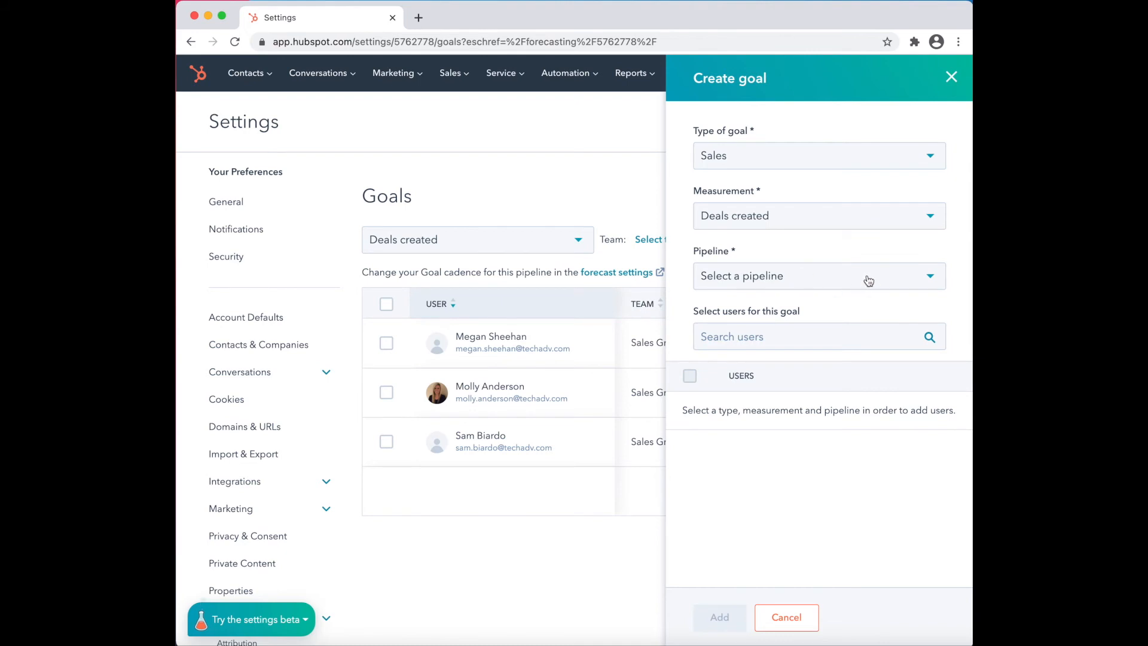
{"action": "left_click", "coordinate": [818, 275]}
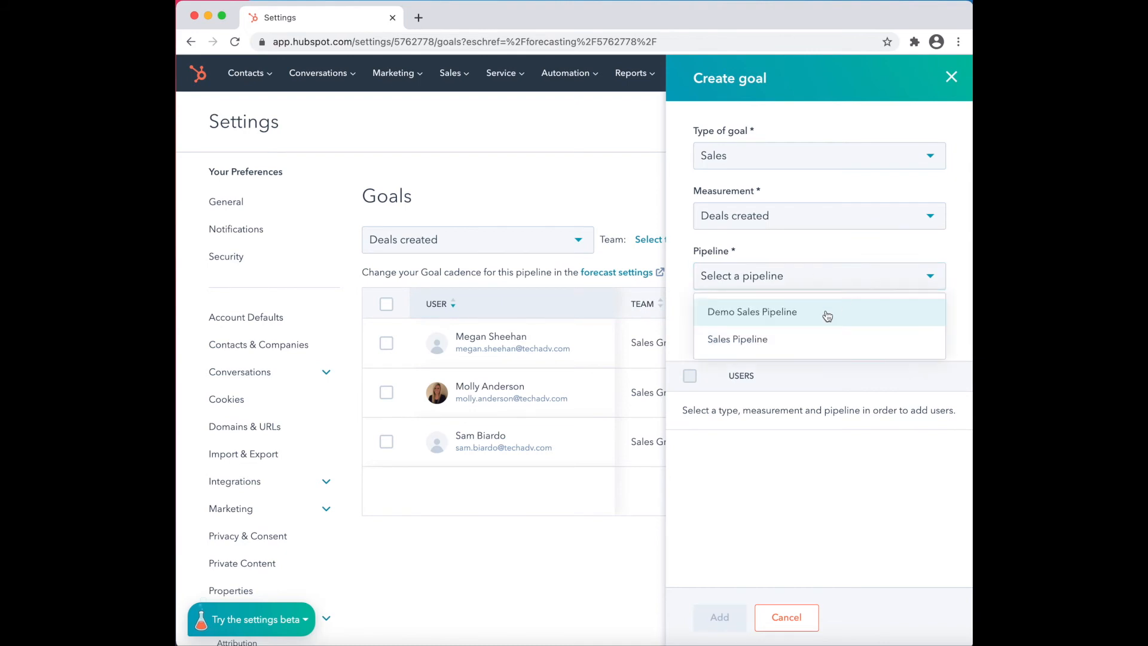
{"action": "left_click", "coordinate": [751, 311]}
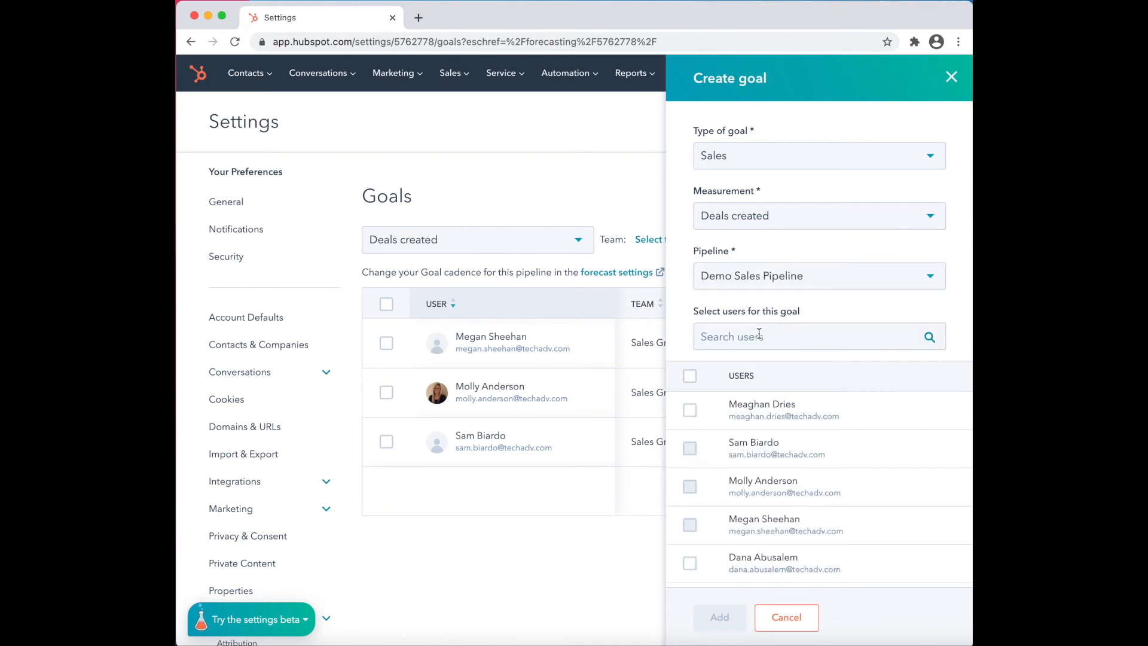
{"action": "mouse_move", "coordinate": [742, 315]}
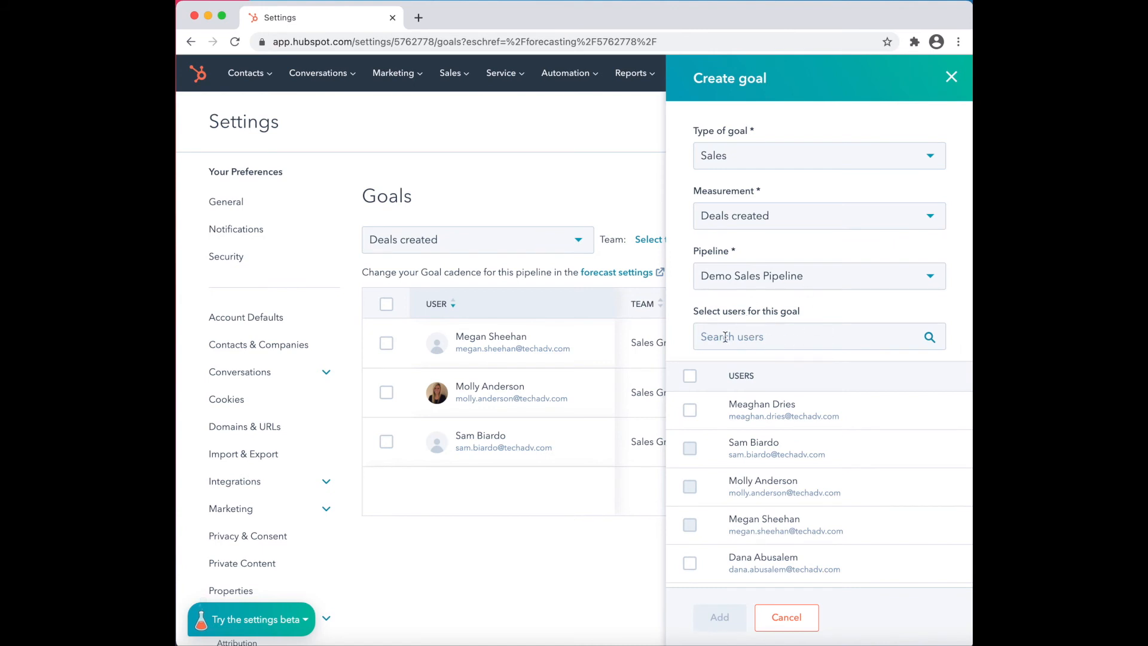
{"action": "left_click", "coordinate": [804, 336]}
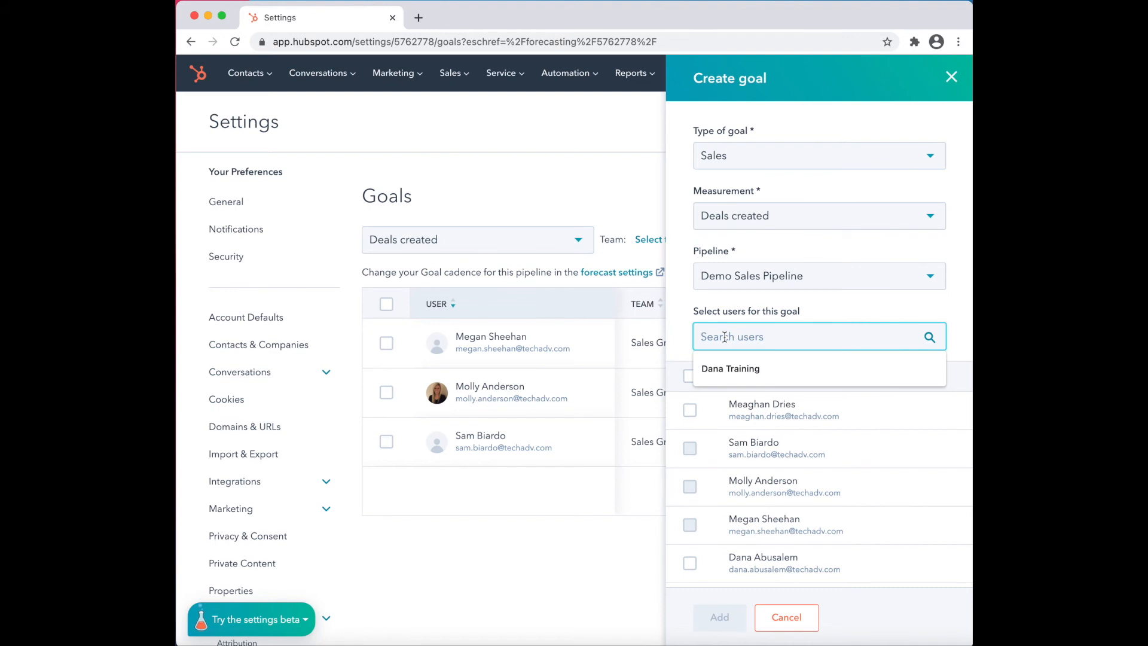
{"action": "mouse_move", "coordinate": [773, 393]}
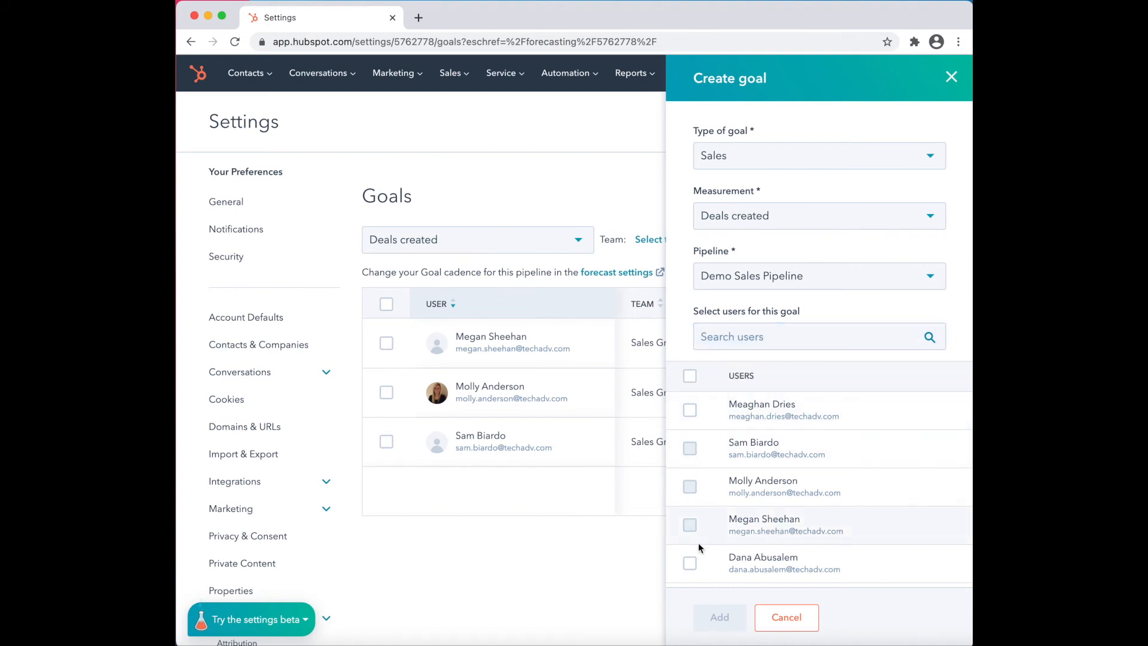
{"action": "left_click", "coordinate": [689, 562]}
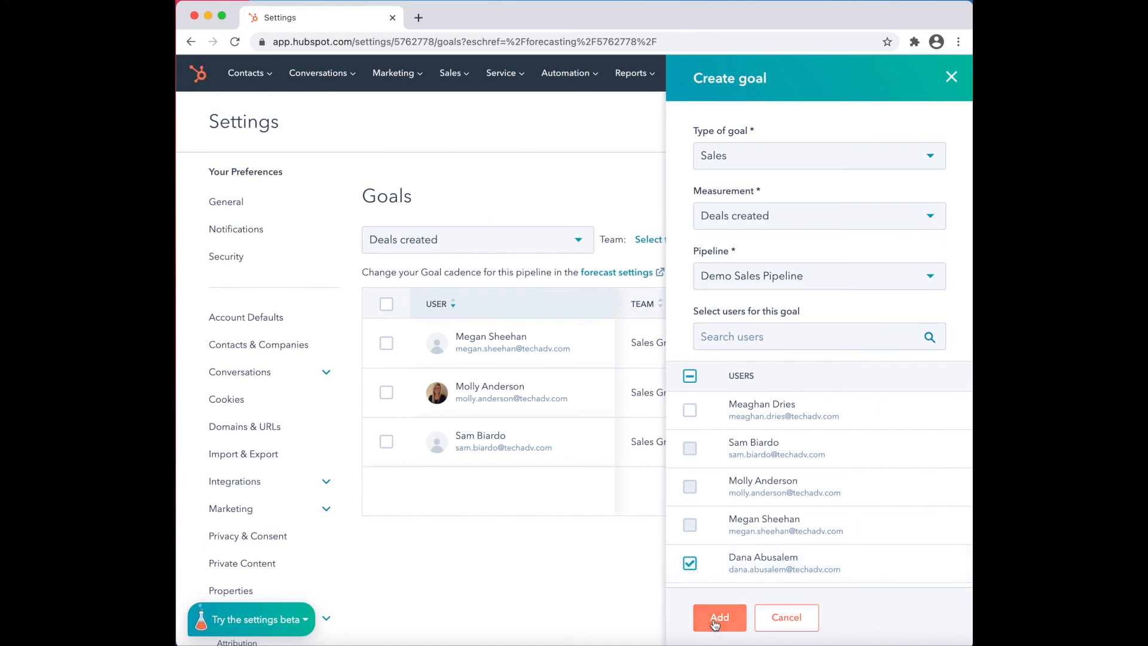
{"action": "left_click", "coordinate": [719, 617]}
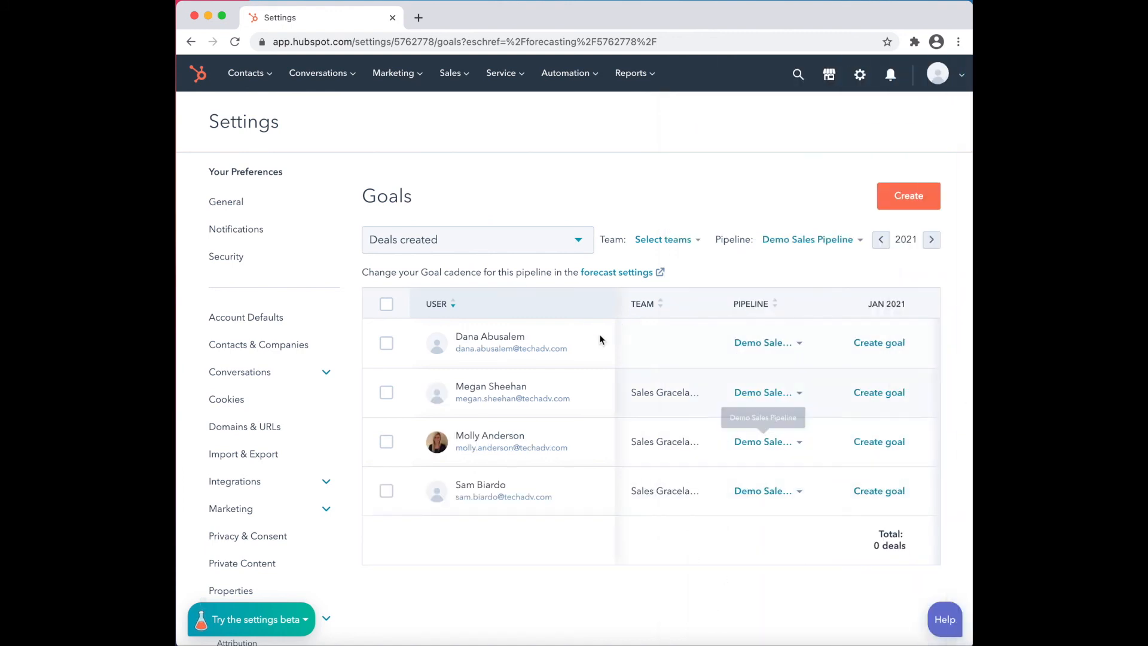
{"action": "mouse_move", "coordinate": [611, 374]}
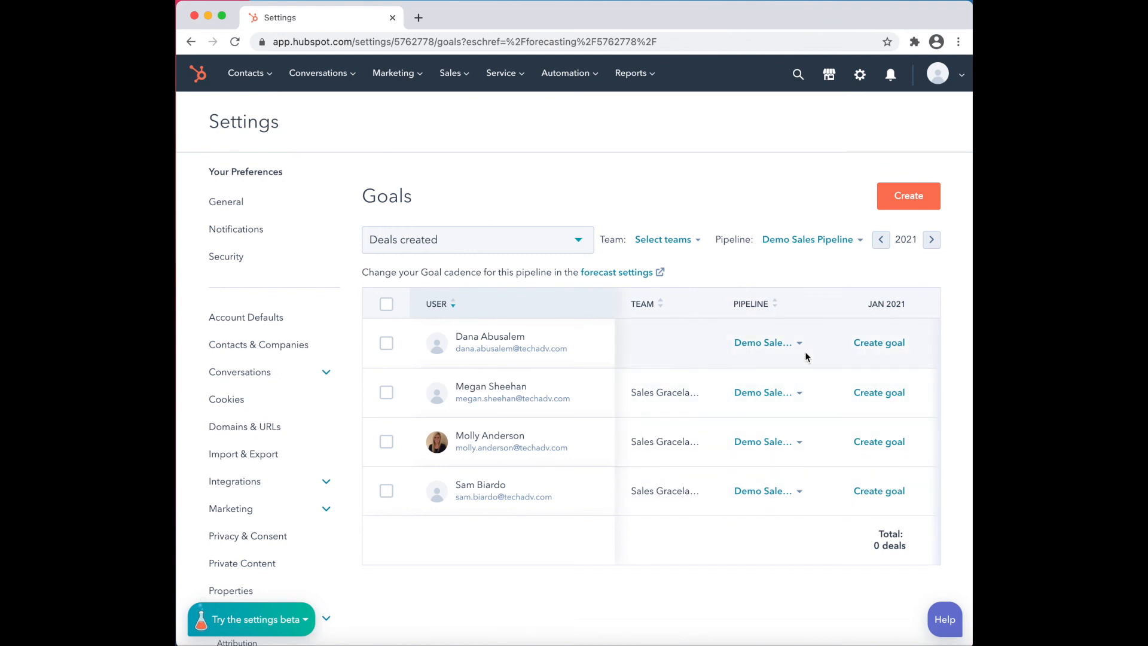
{"action": "scroll", "scroll_direction": "right", "scroll_amount": 3}
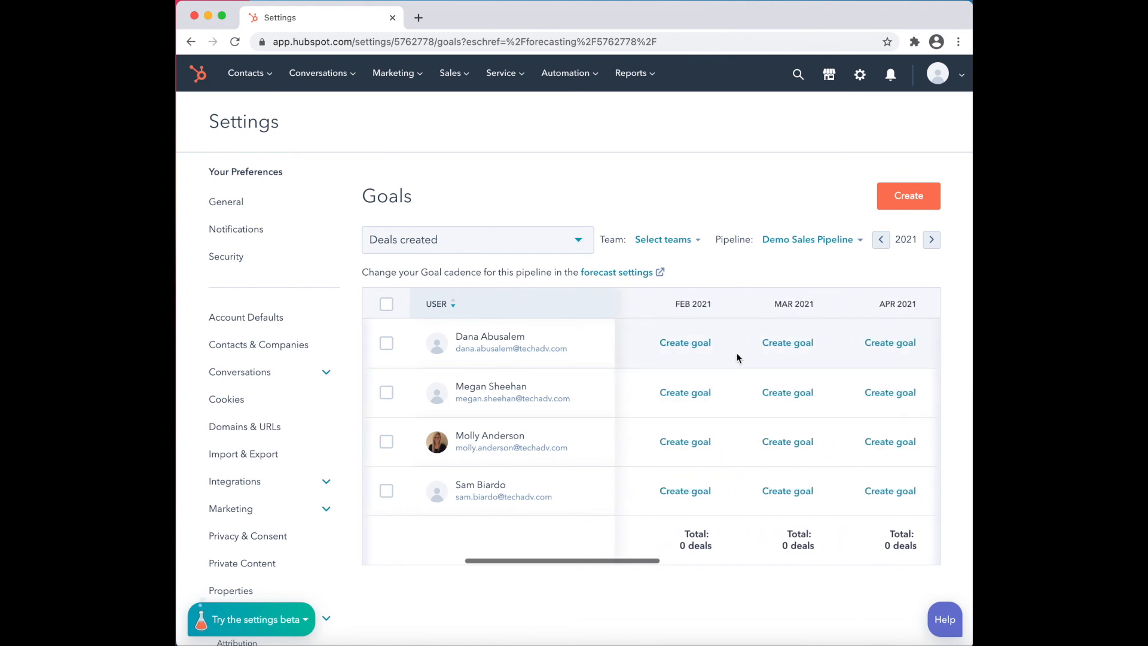
{"action": "scroll", "scroll_direction": "left", "scroll_amount": 3}
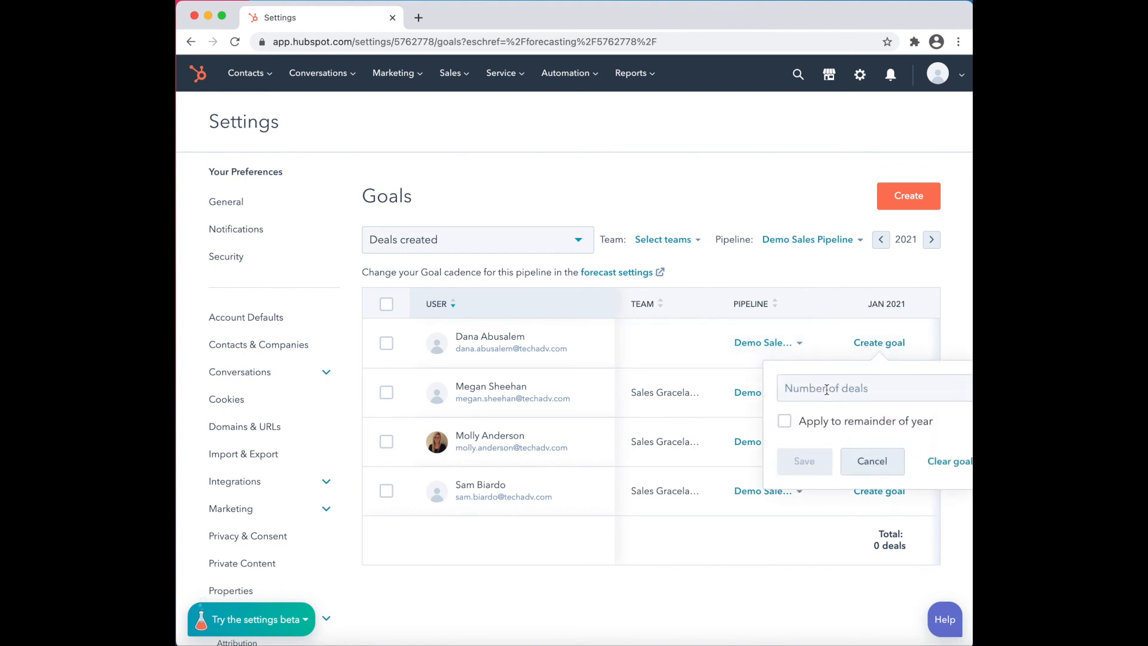
{"action": "type", "text": "11"}
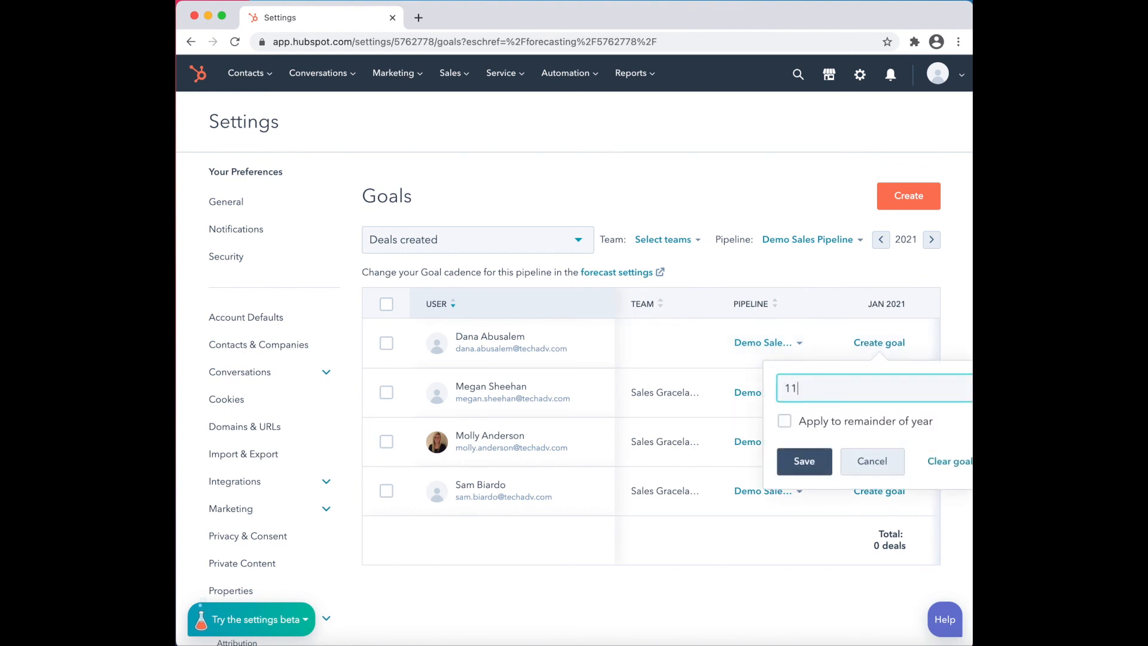
{"action": "mouse_move", "coordinate": [791, 428]}
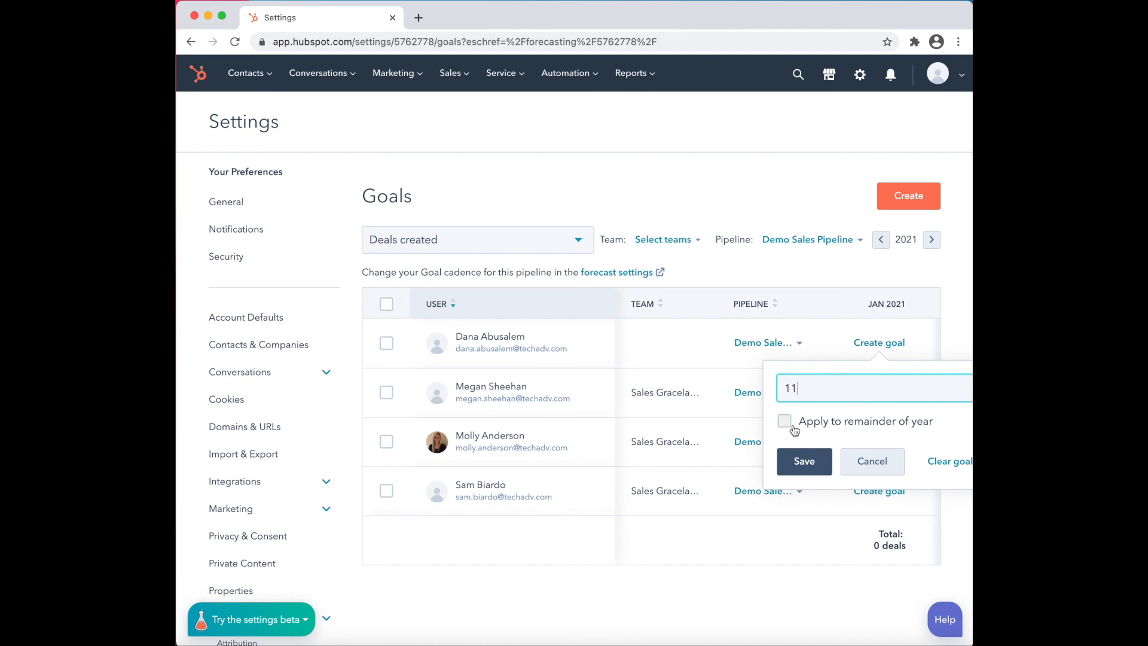